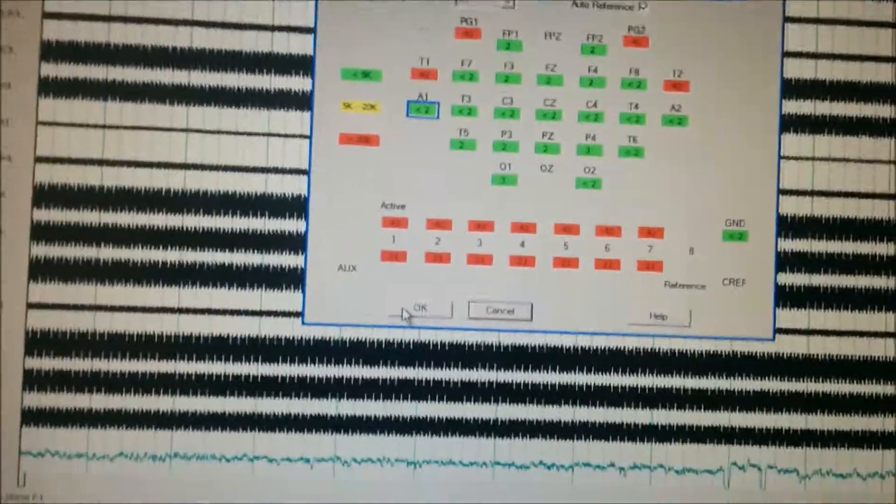
- Accept the electrode impedance readings with OK to return to the live multichannel EEG traces
click(420, 308)
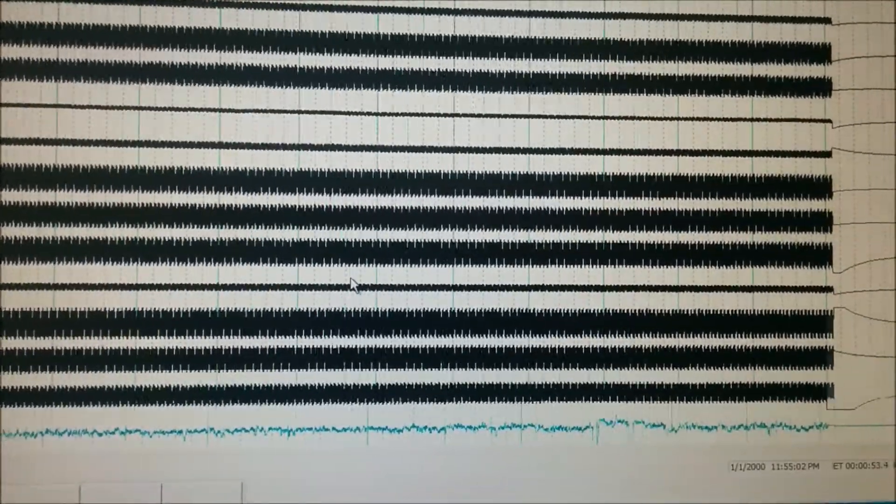